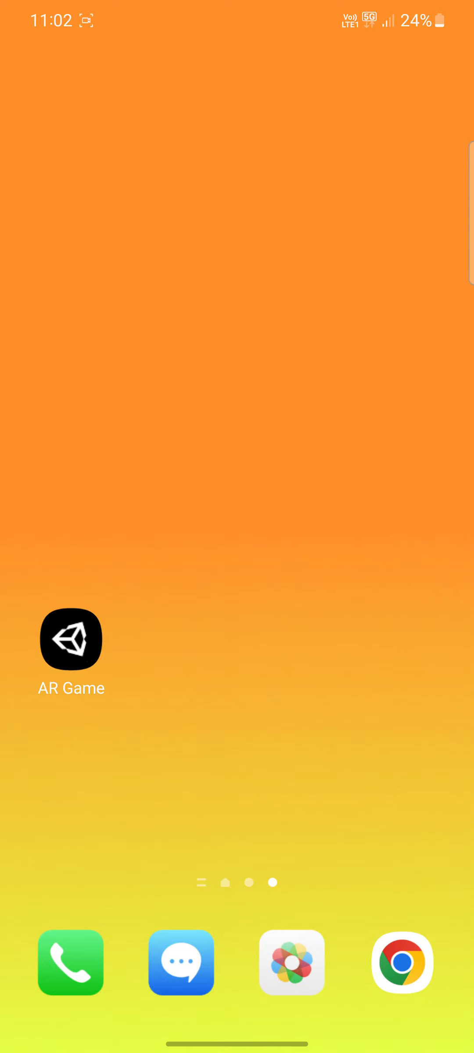
- Launch AR Game from the home screen to reach its title screen
{"action": "left_click", "coordinate": [70, 639]}
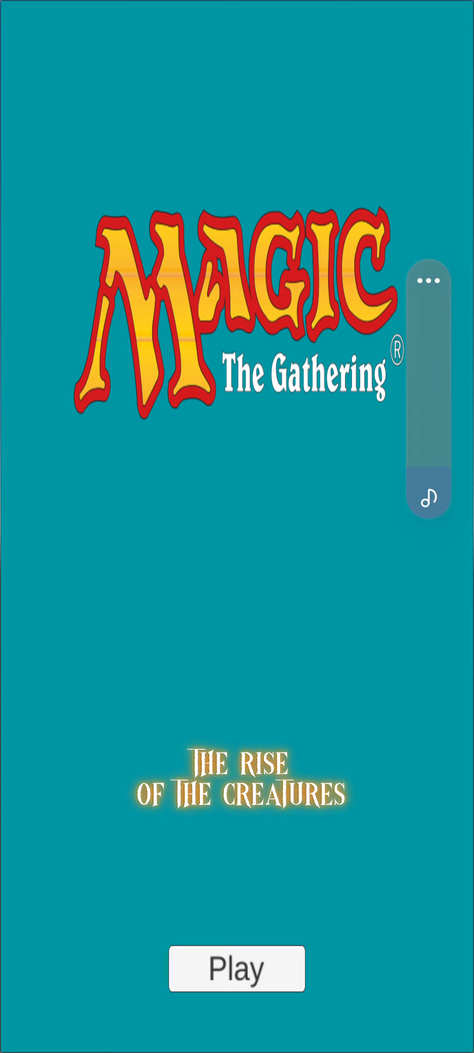
{"action": "left_click", "coordinate": [236, 969]}
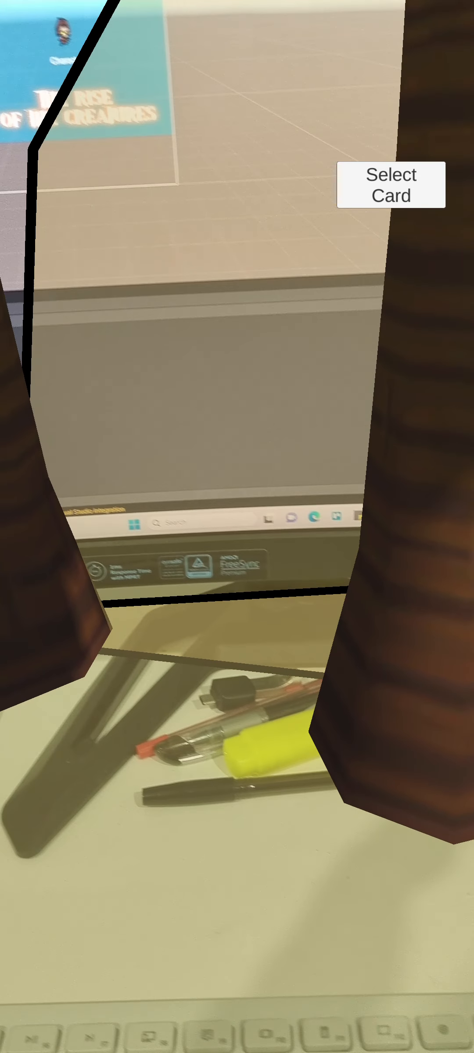
- Place a large rock in the camera view beside the palm trees
{"action": "left_click", "coordinate": [390, 184]}
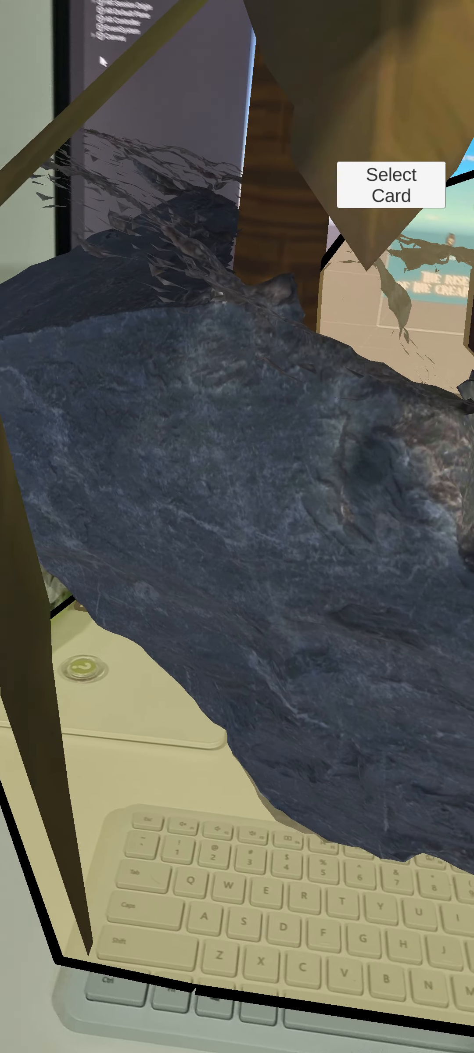
{"action": "left_click", "coordinate": [390, 184]}
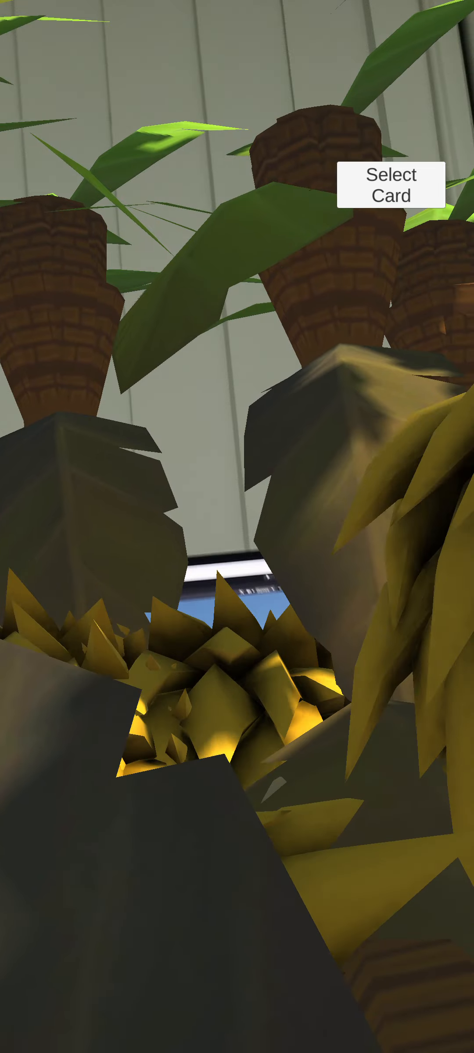
- Add more scene objects, then bring up the Tree, Rock and Character card picker
{"action": "left_click", "coordinate": [393, 185]}
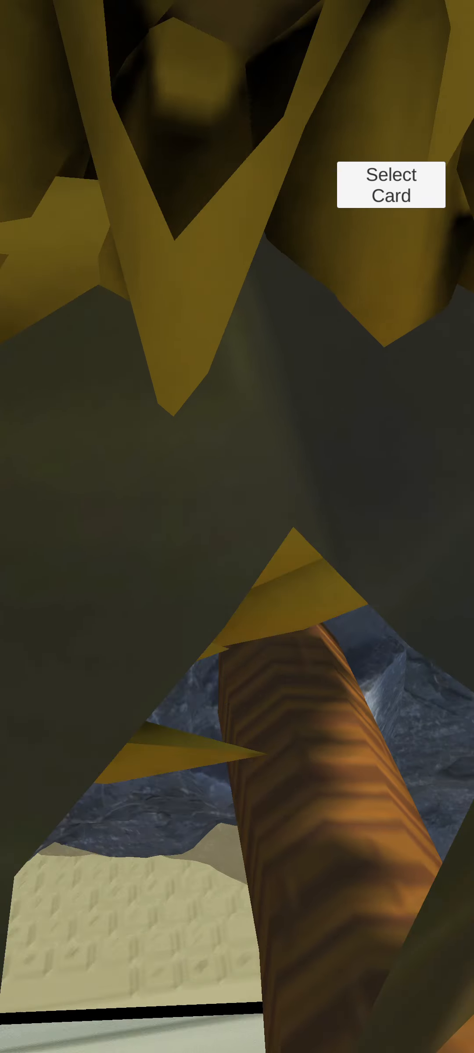
{"action": "left_click", "coordinate": [390, 185]}
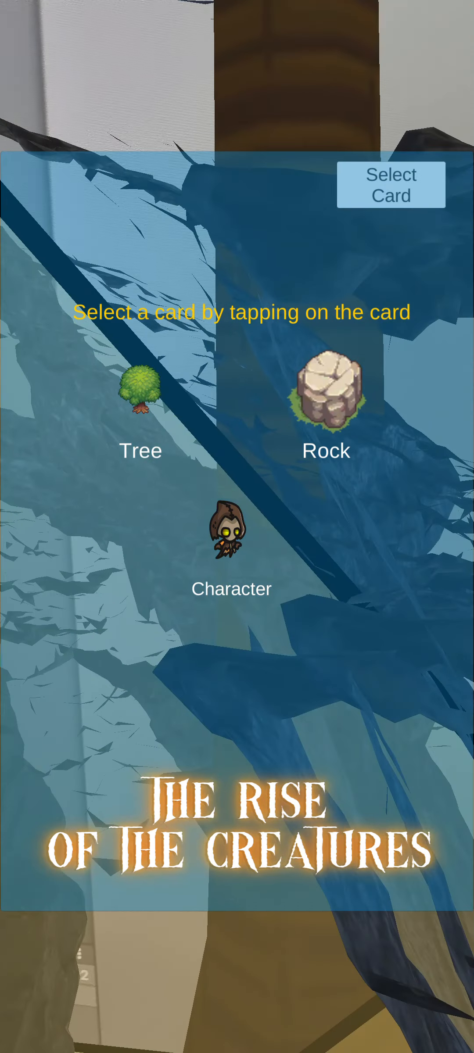